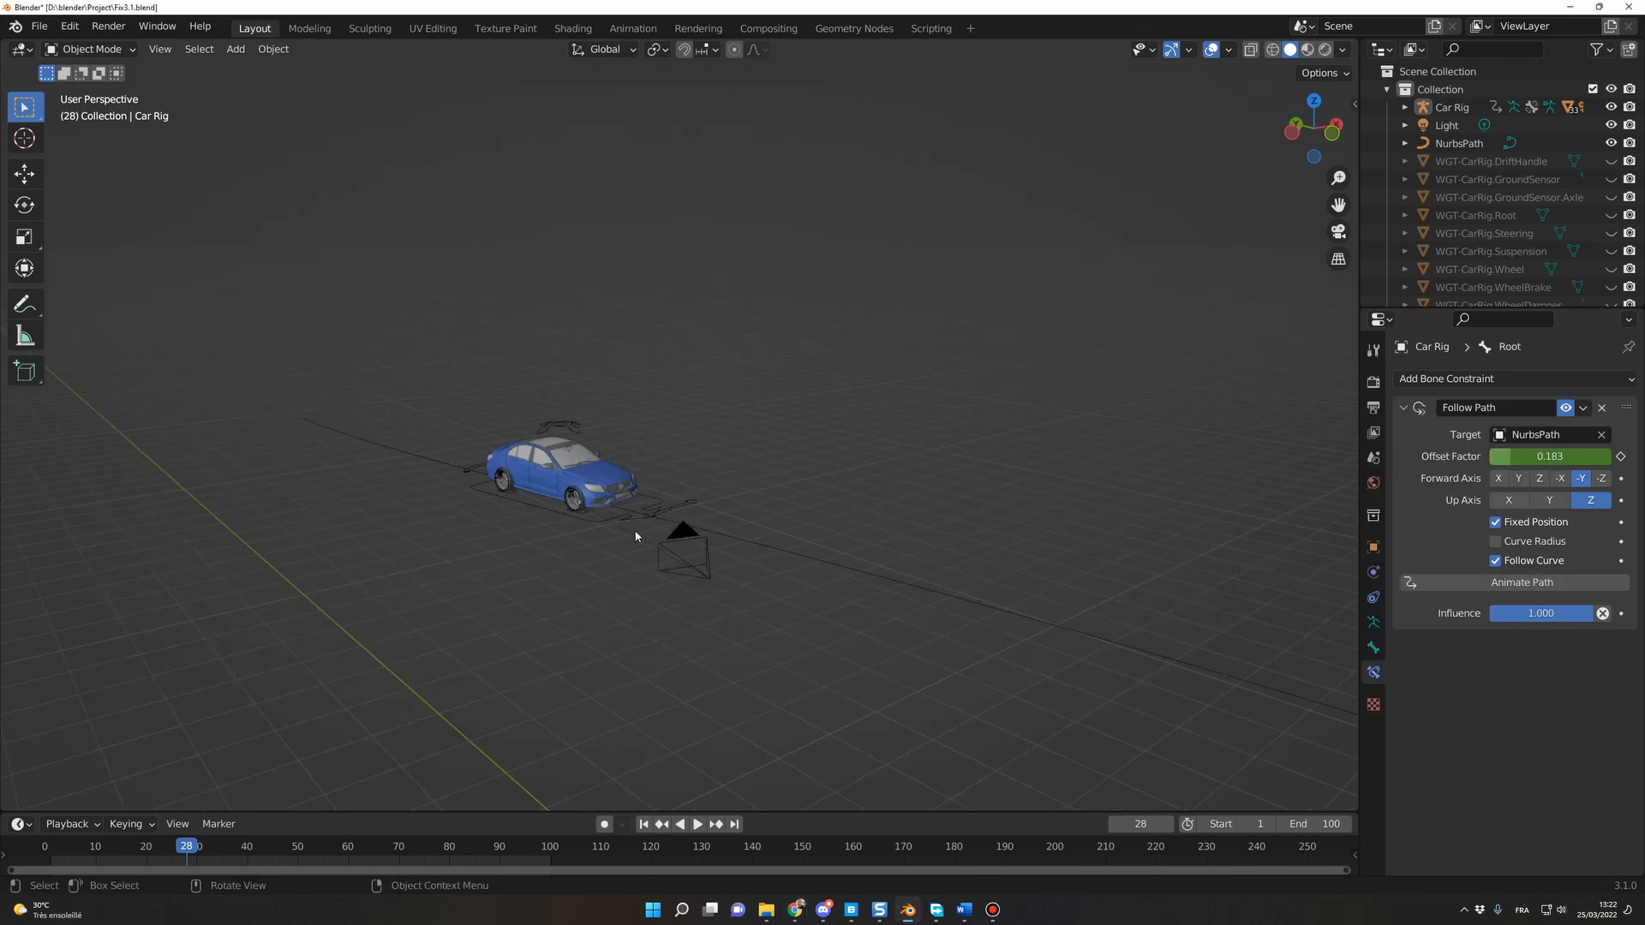
mouse_move(678, 573)
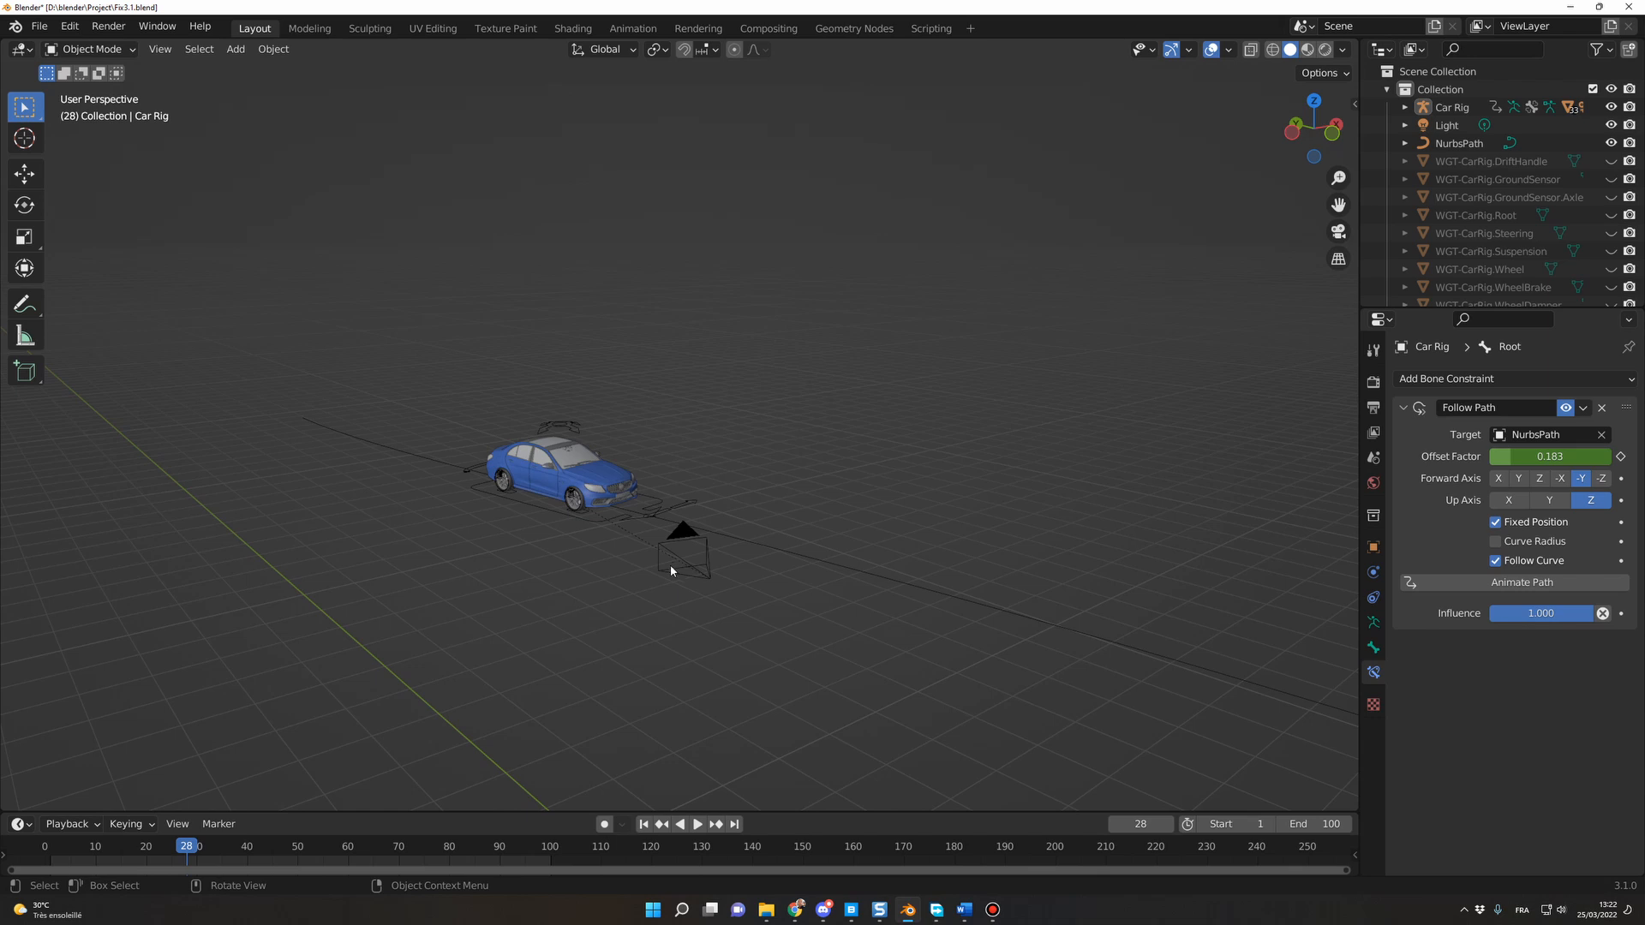
mouse_move(769, 760)
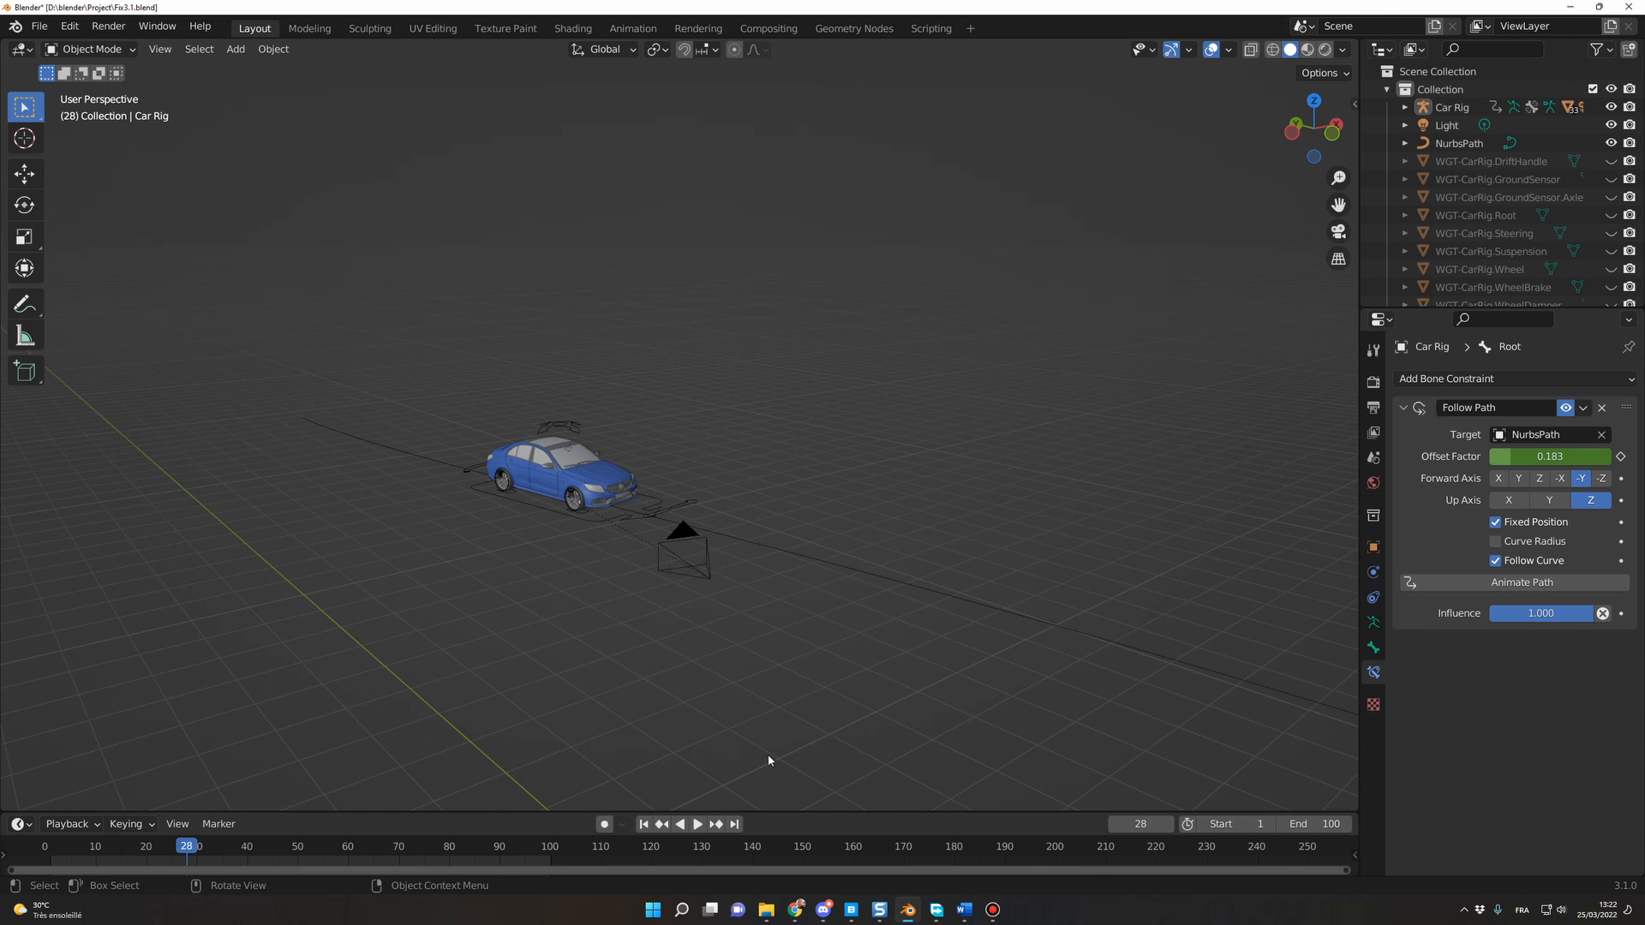
mouse_move(890, 429)
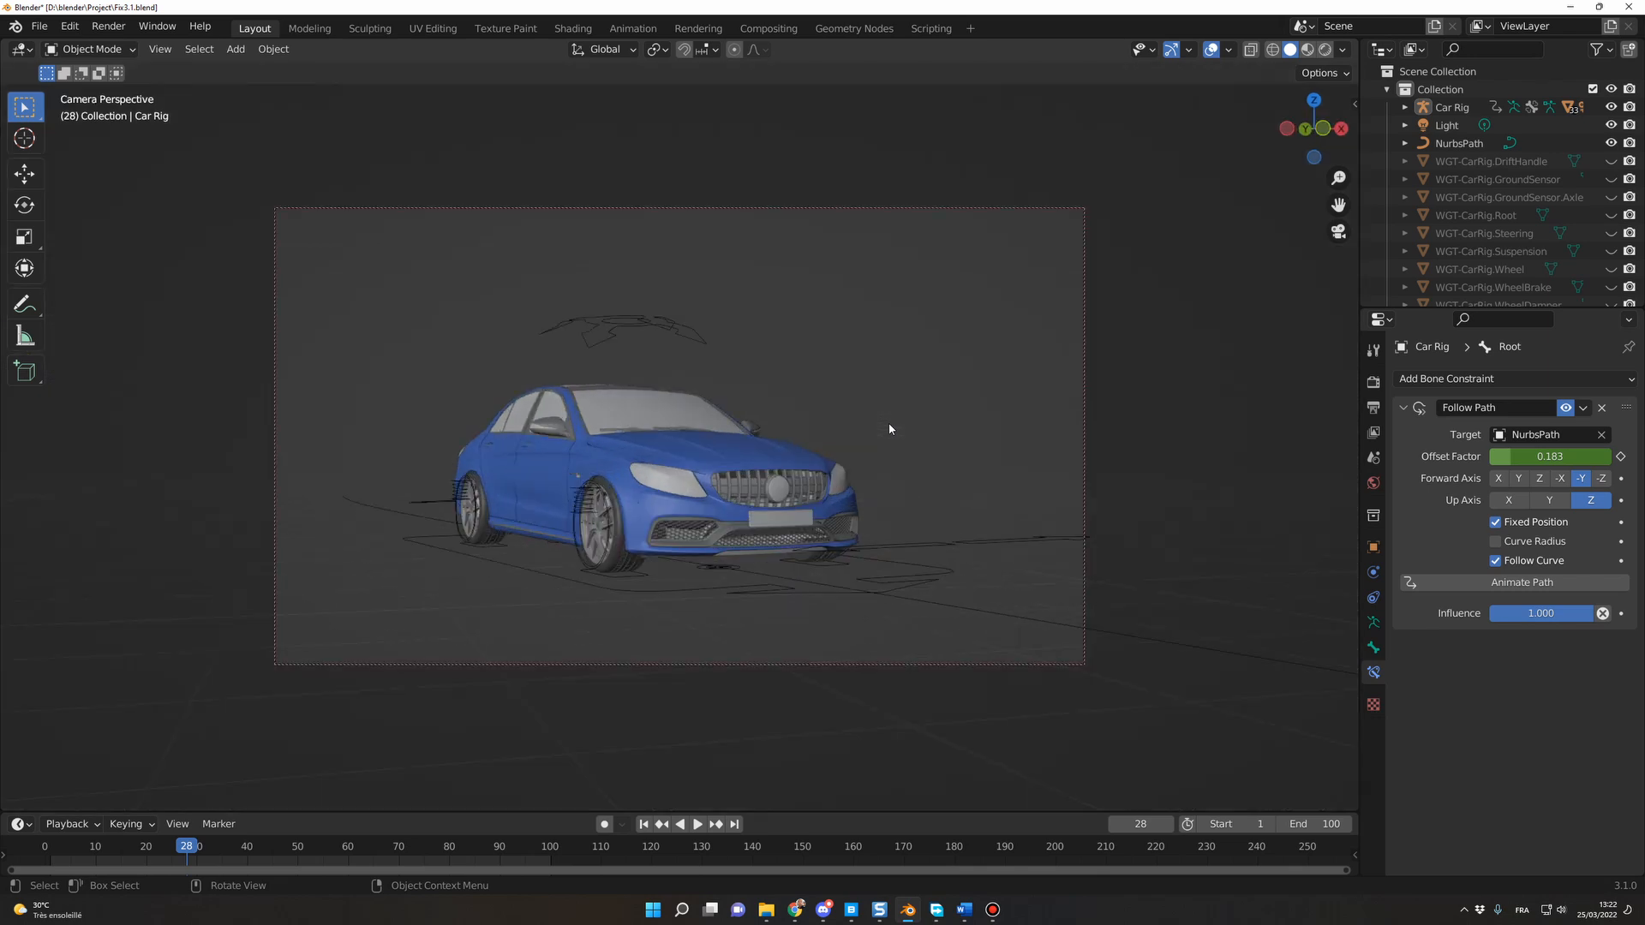
Step: Select Car Rig and show the sidebar with its wheel-animation baking tools at frame 1
left_click(697, 824)
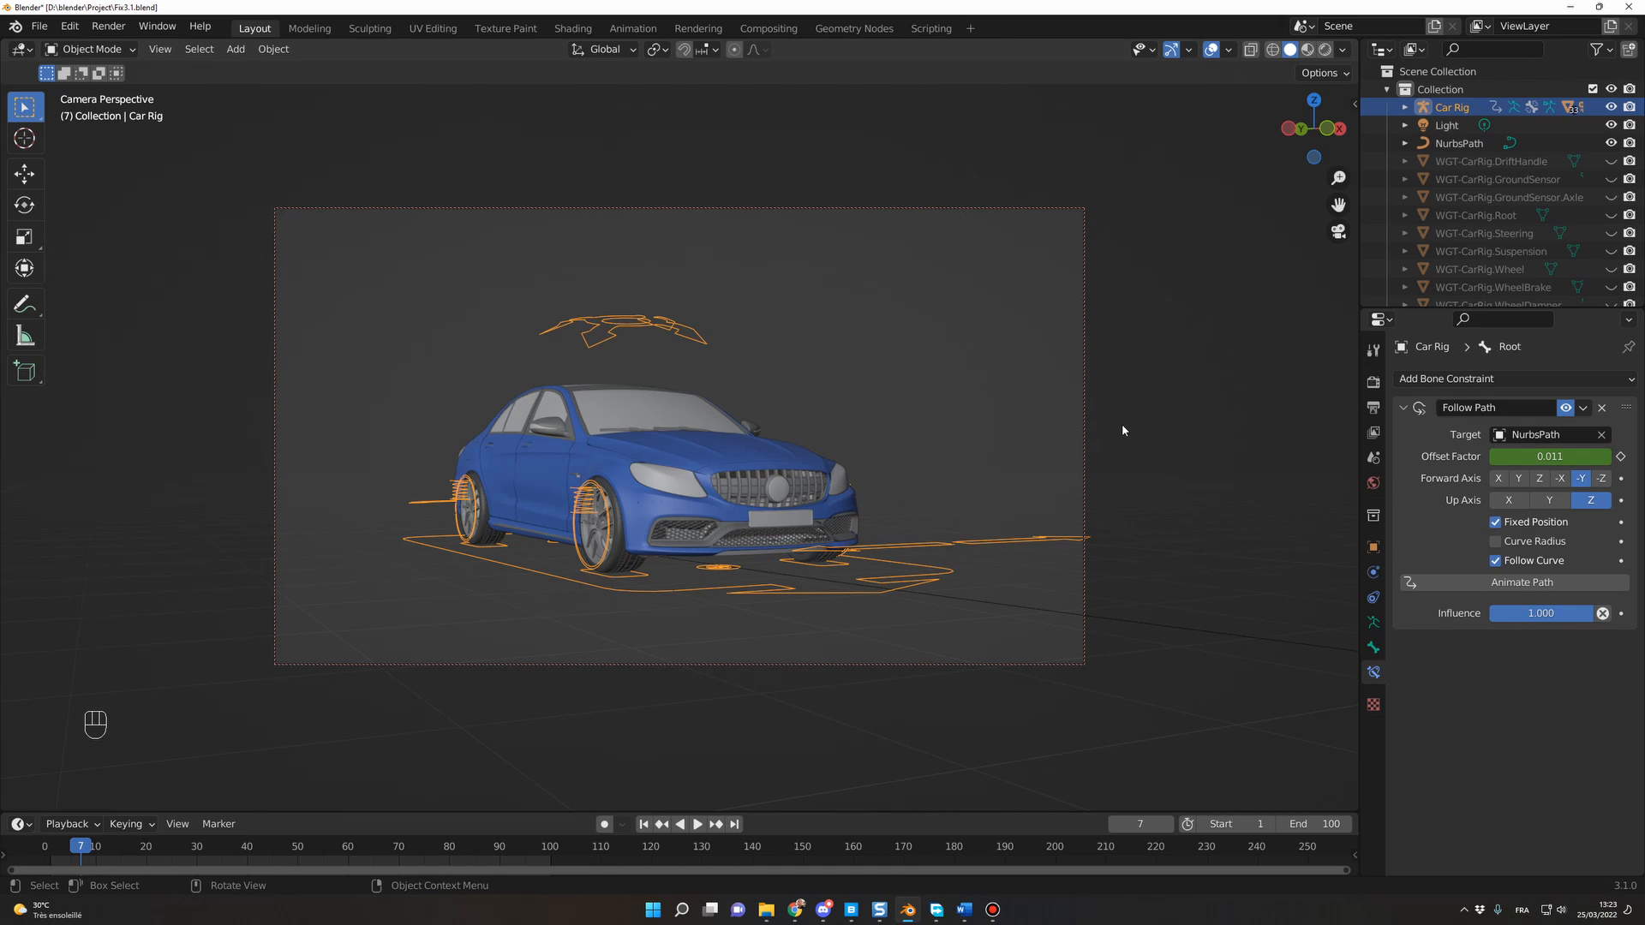
key("N")
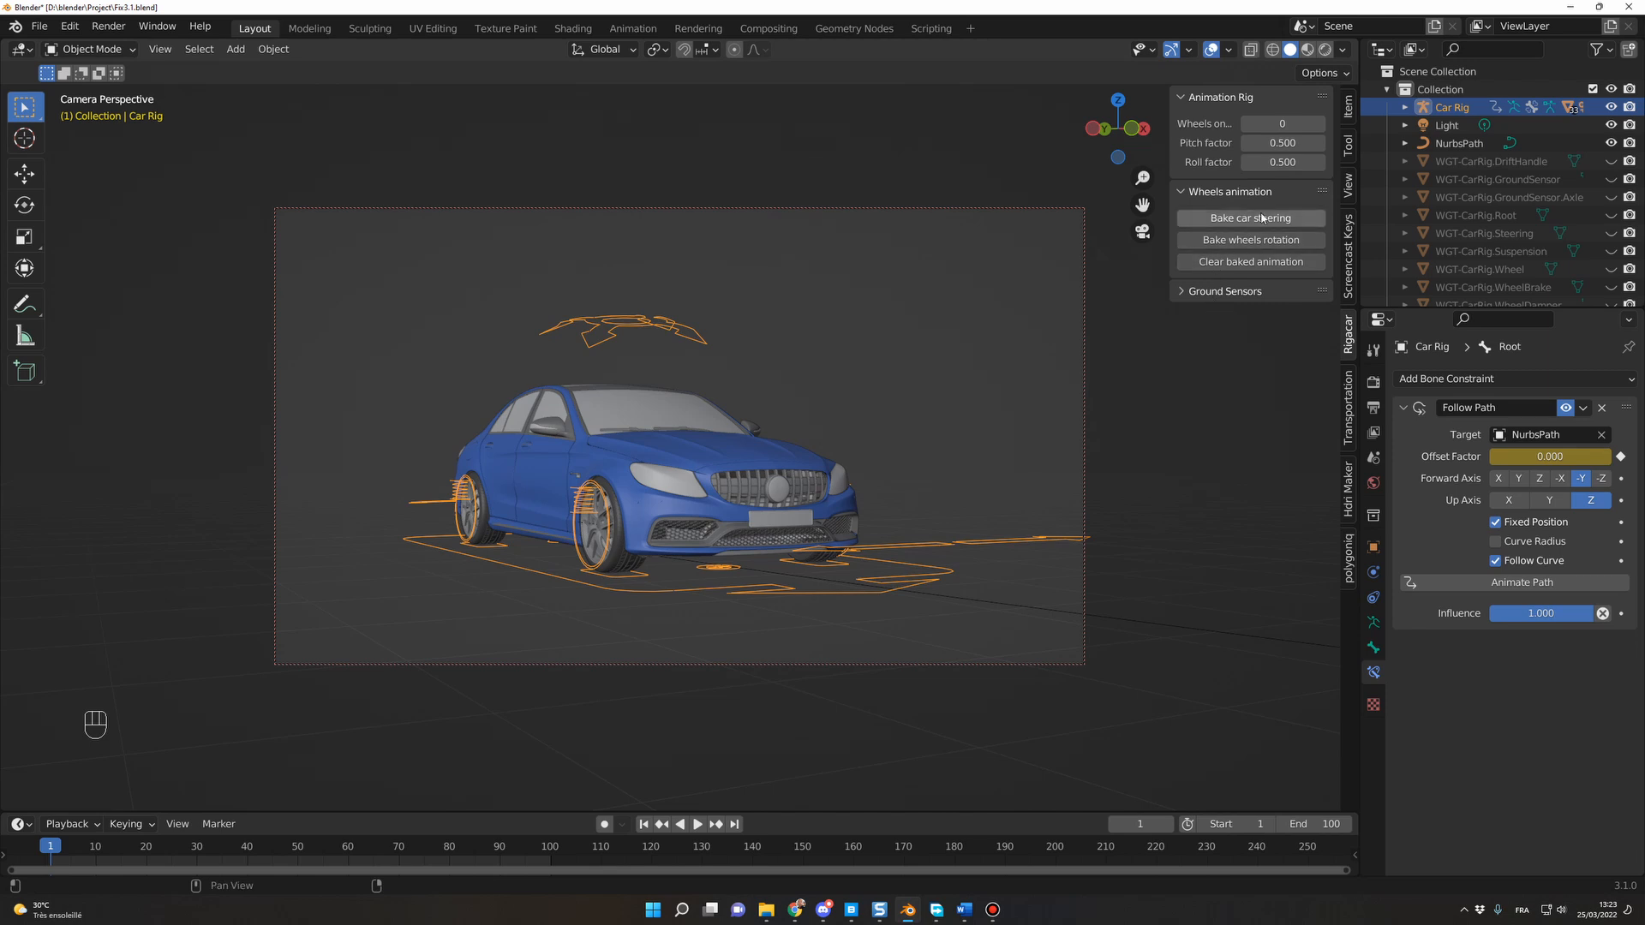
Step: Switch the car rig into Pose Mode with its root bone active
left_click(1251, 218)
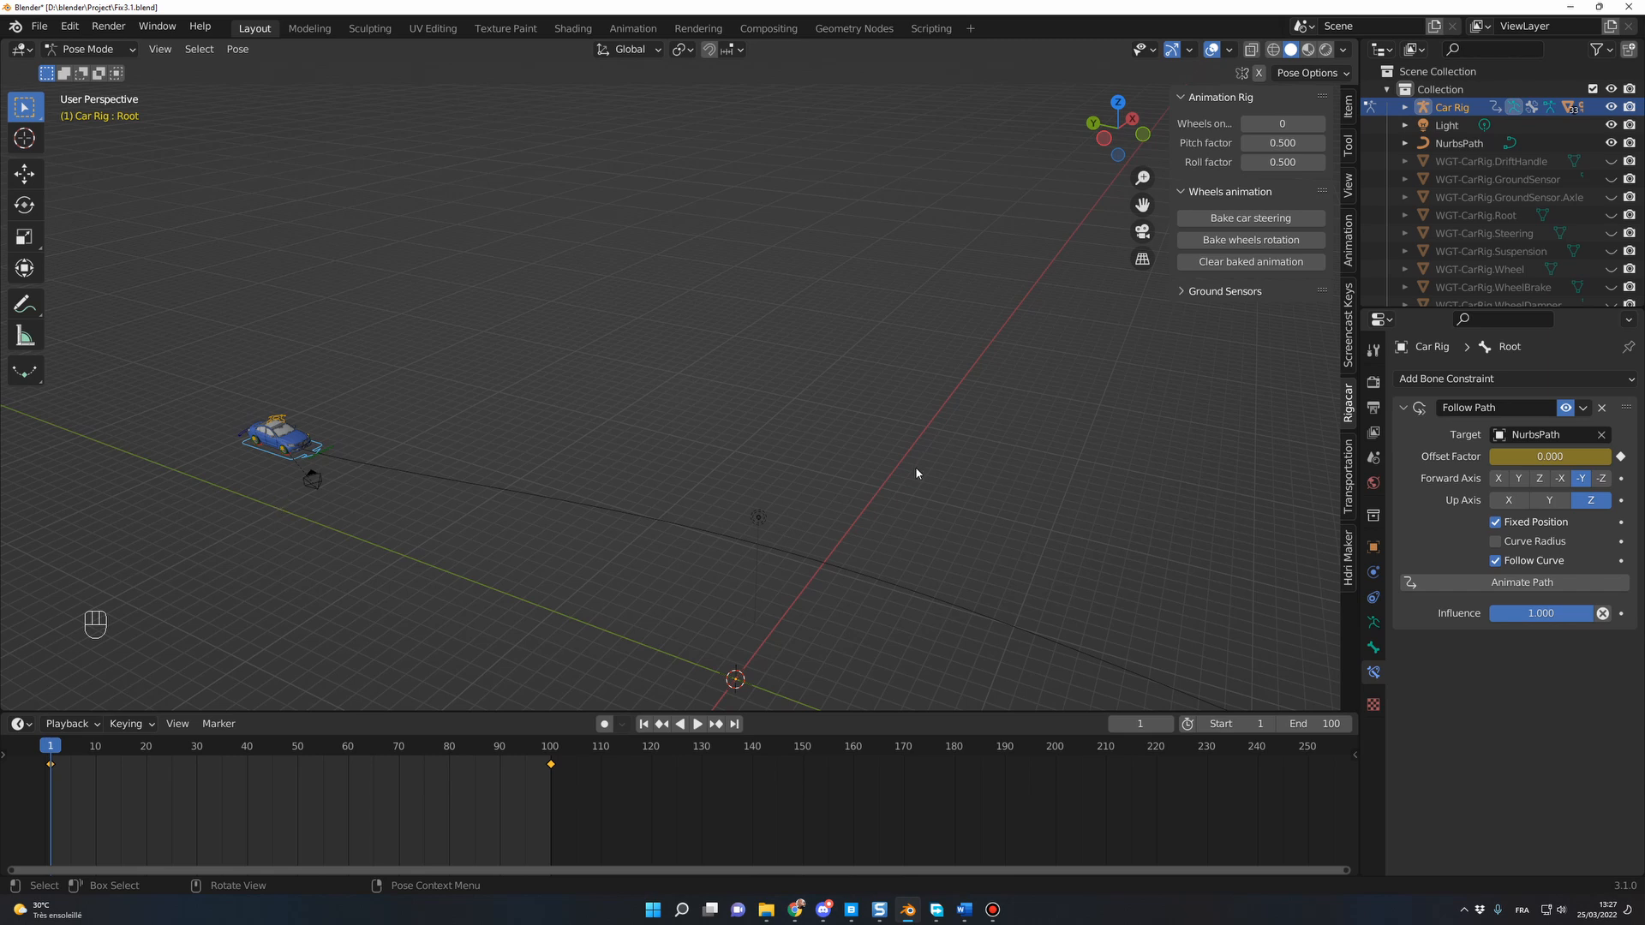
Step: Bake car steering, setting the operator's Start Frame 1 and End Frame 100
left_click(1249, 217)
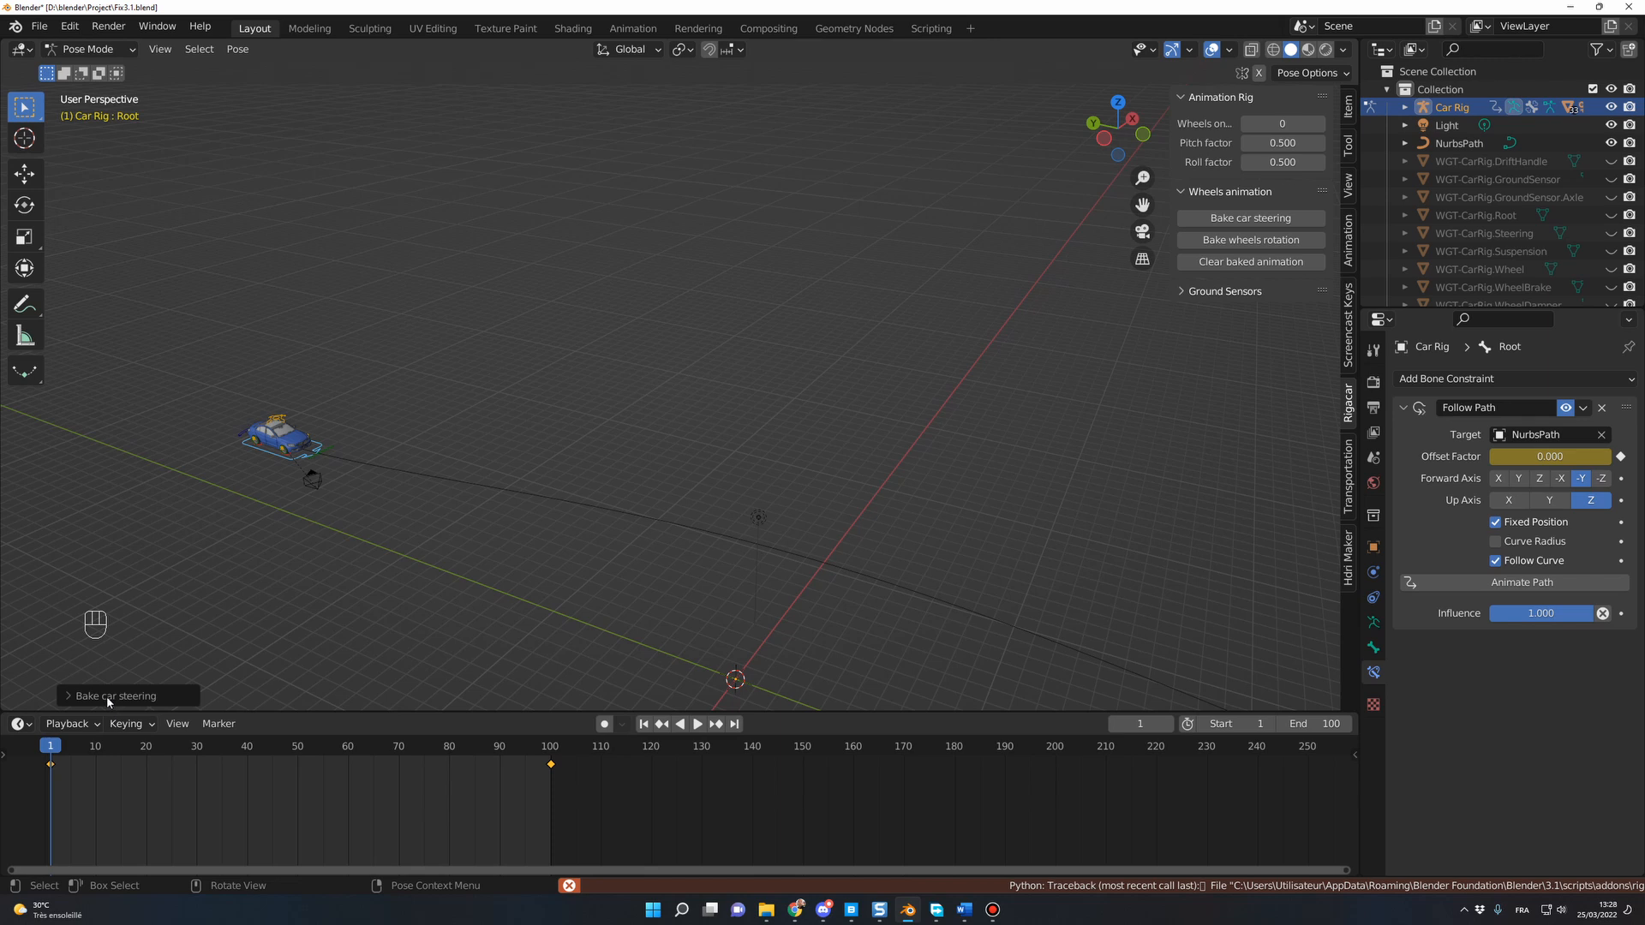
left_click(114, 695)
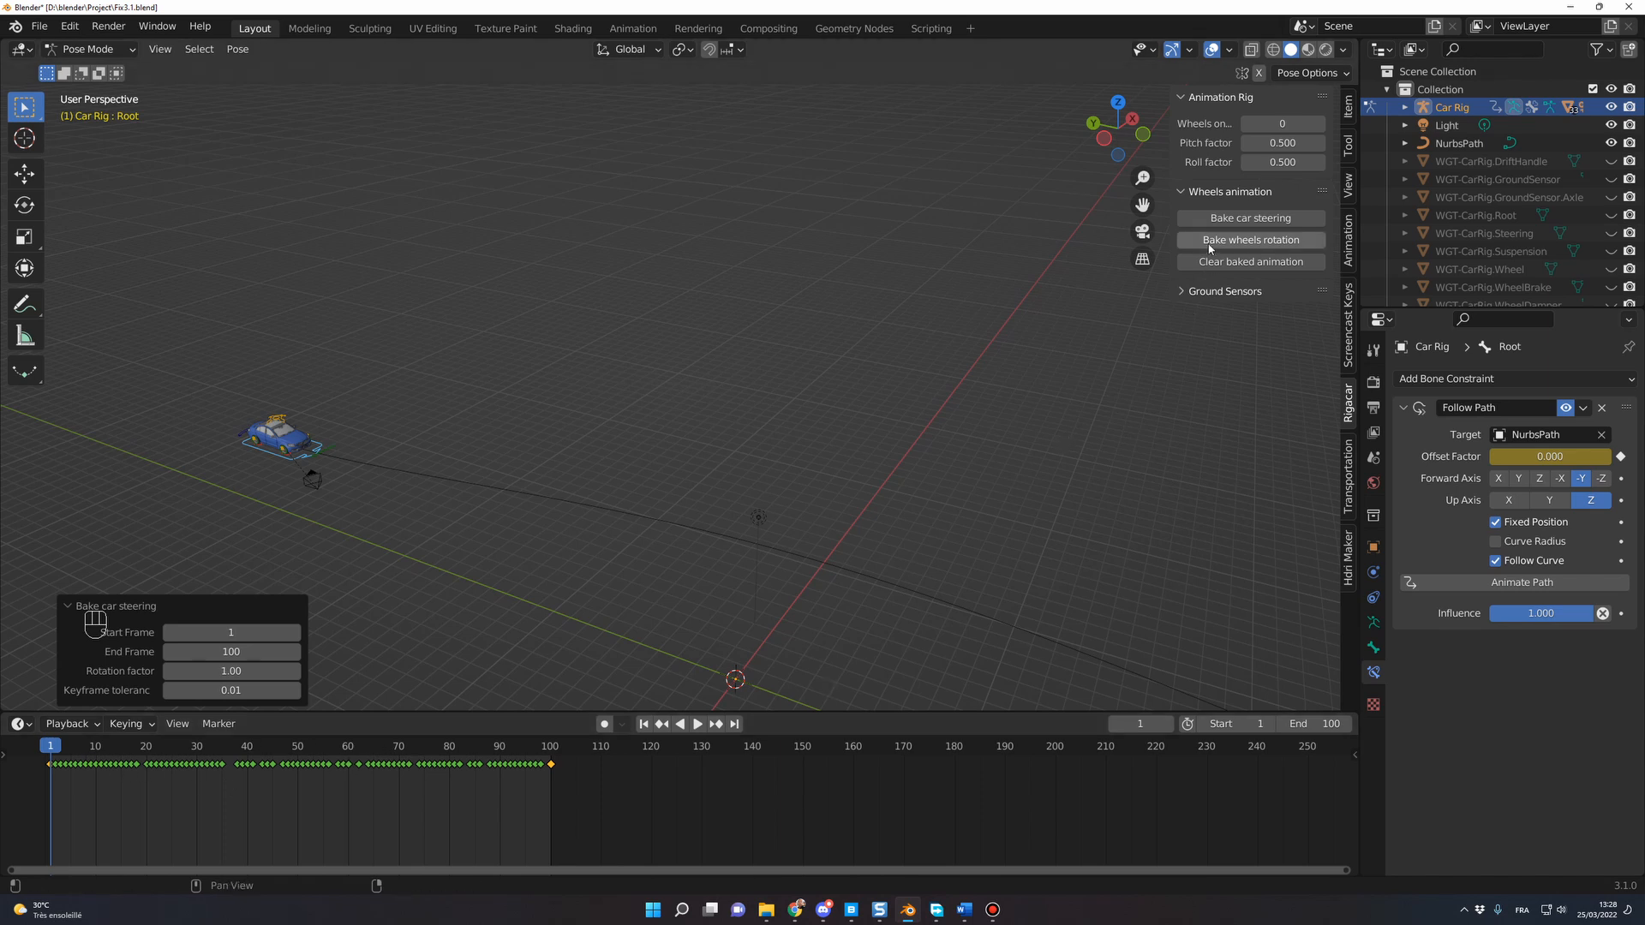
Step: Bake the wheel rotation keyframes and dismiss the resulting error report
left_click(1251, 240)
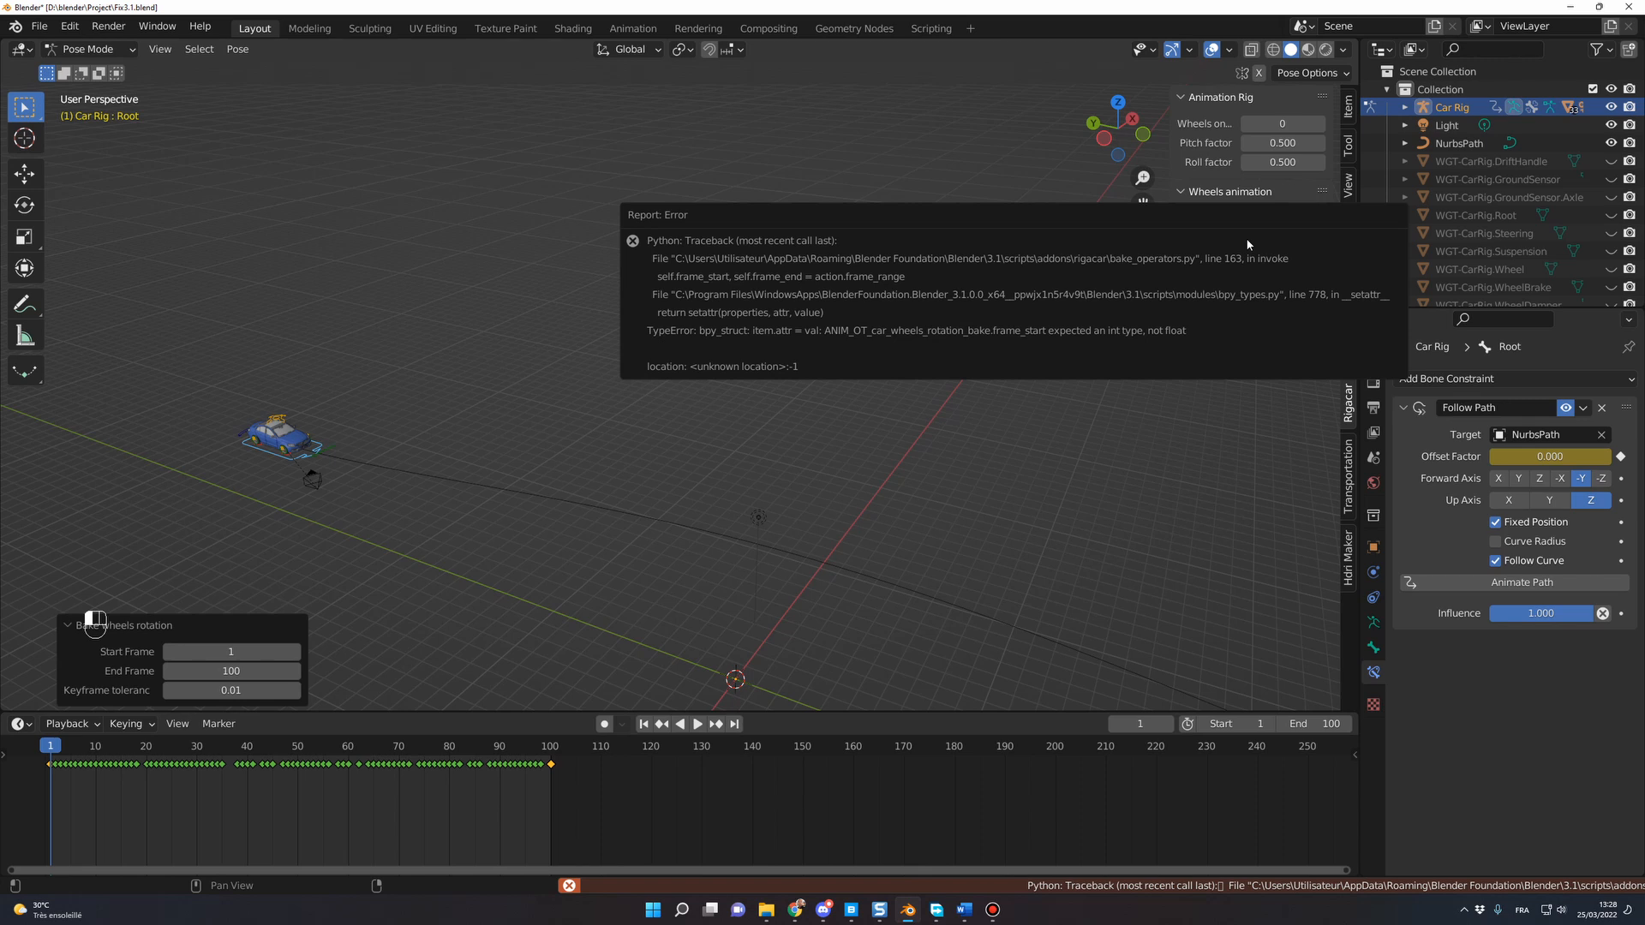
left_click(231, 651)
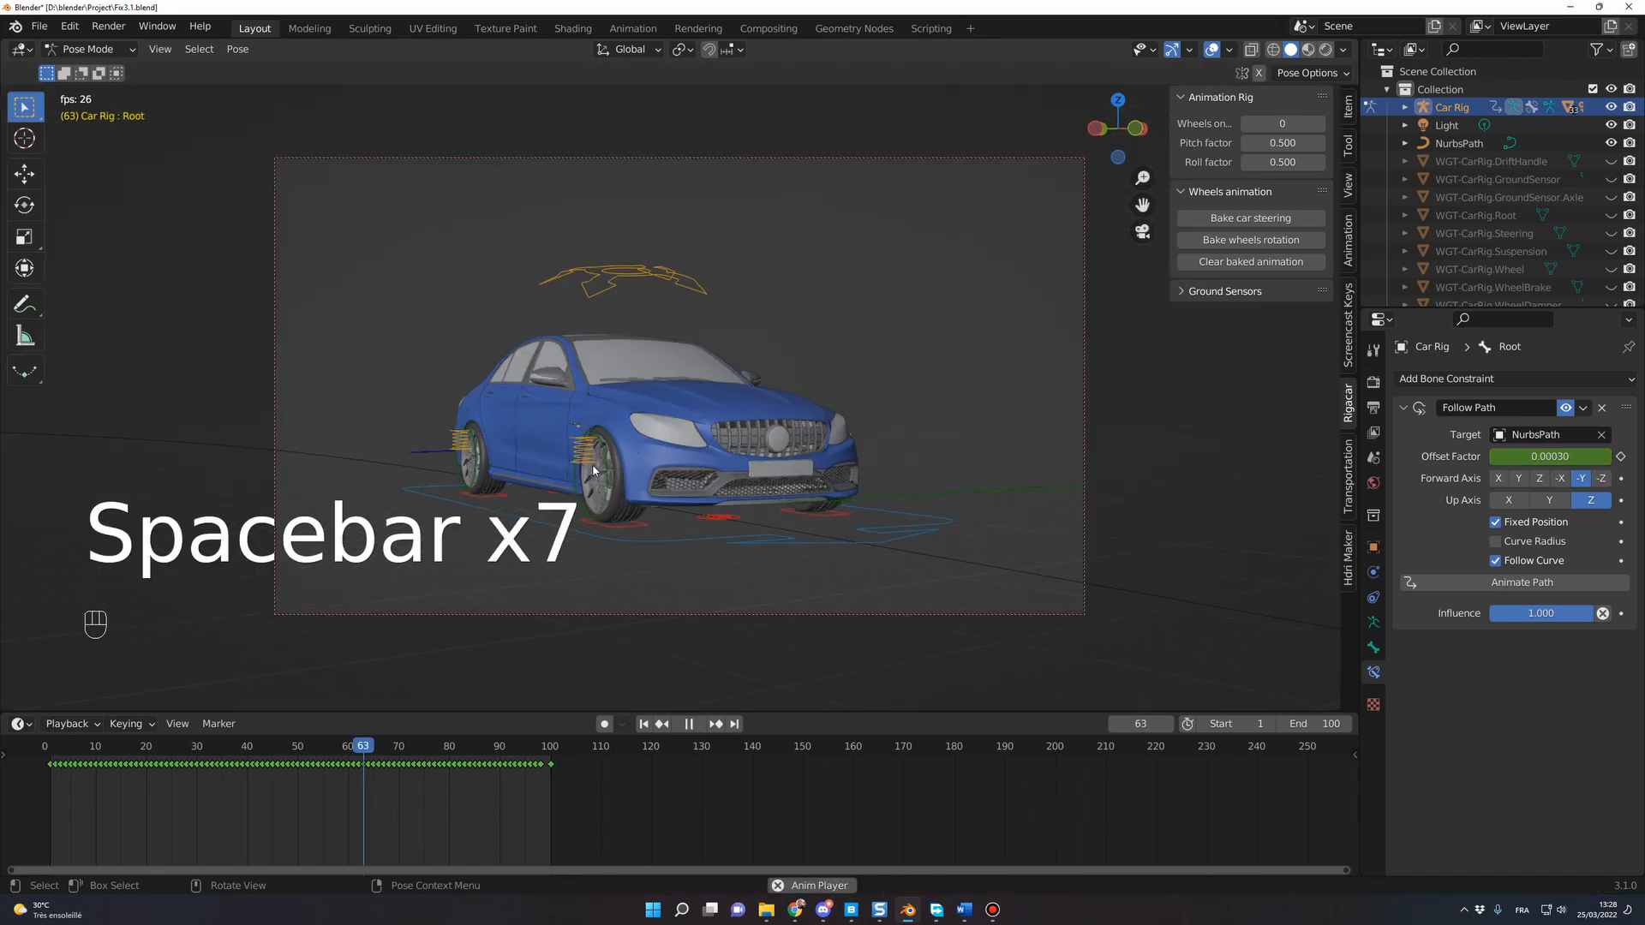
Step: Pause the camera-view playback with the car at frame 70
key("space")
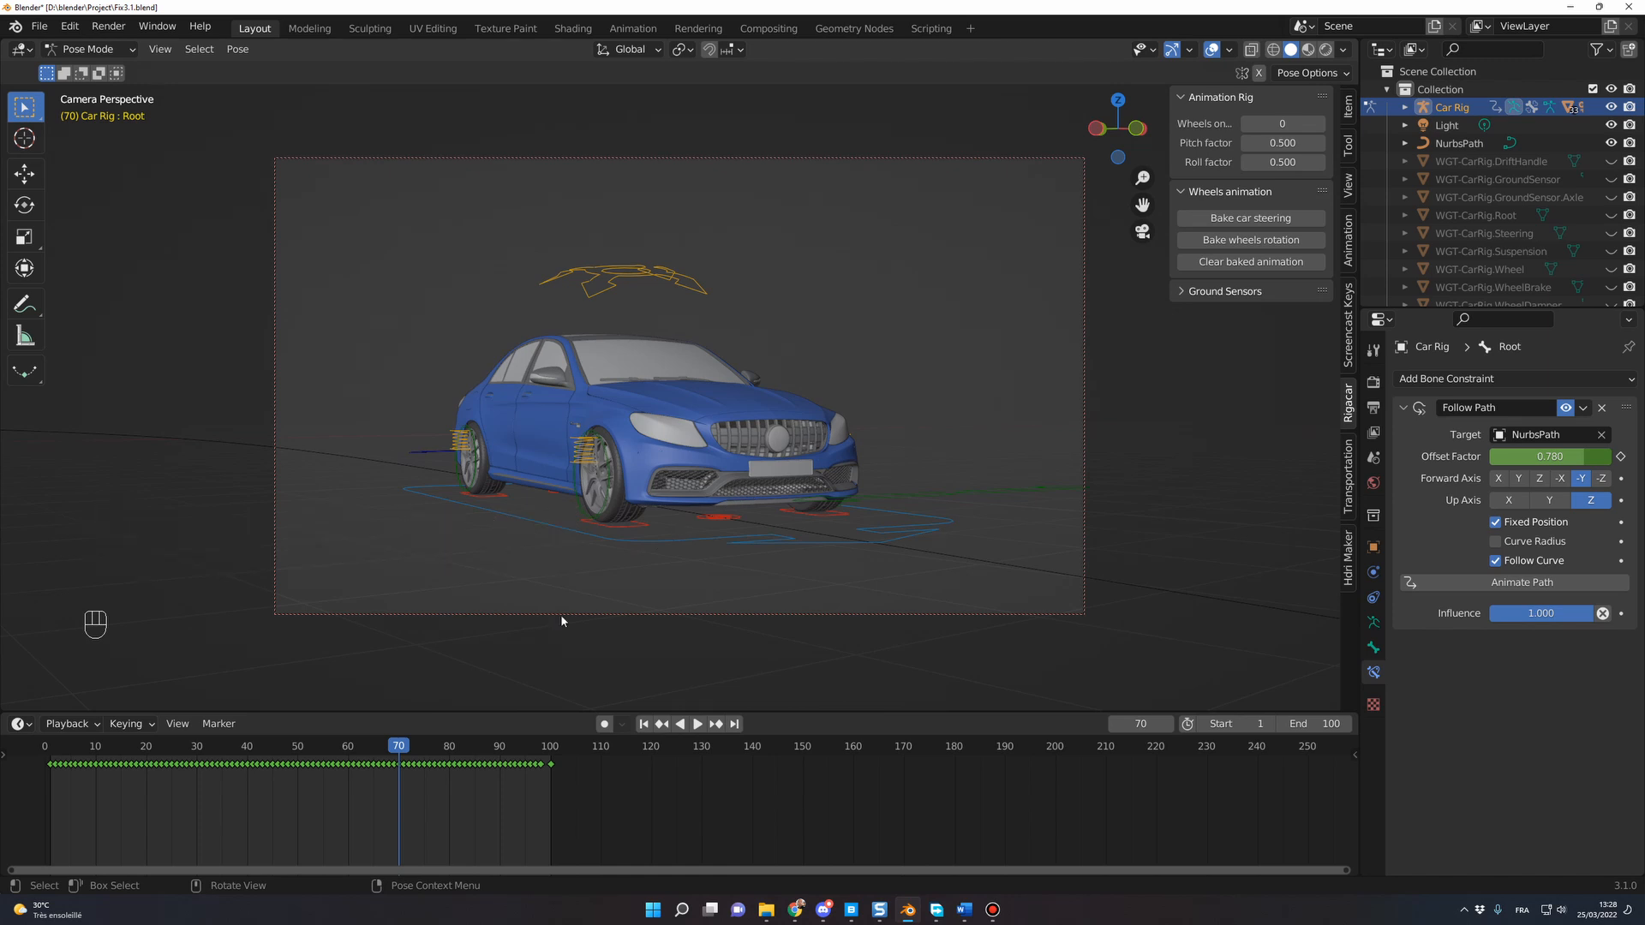
mouse_move(657, 560)
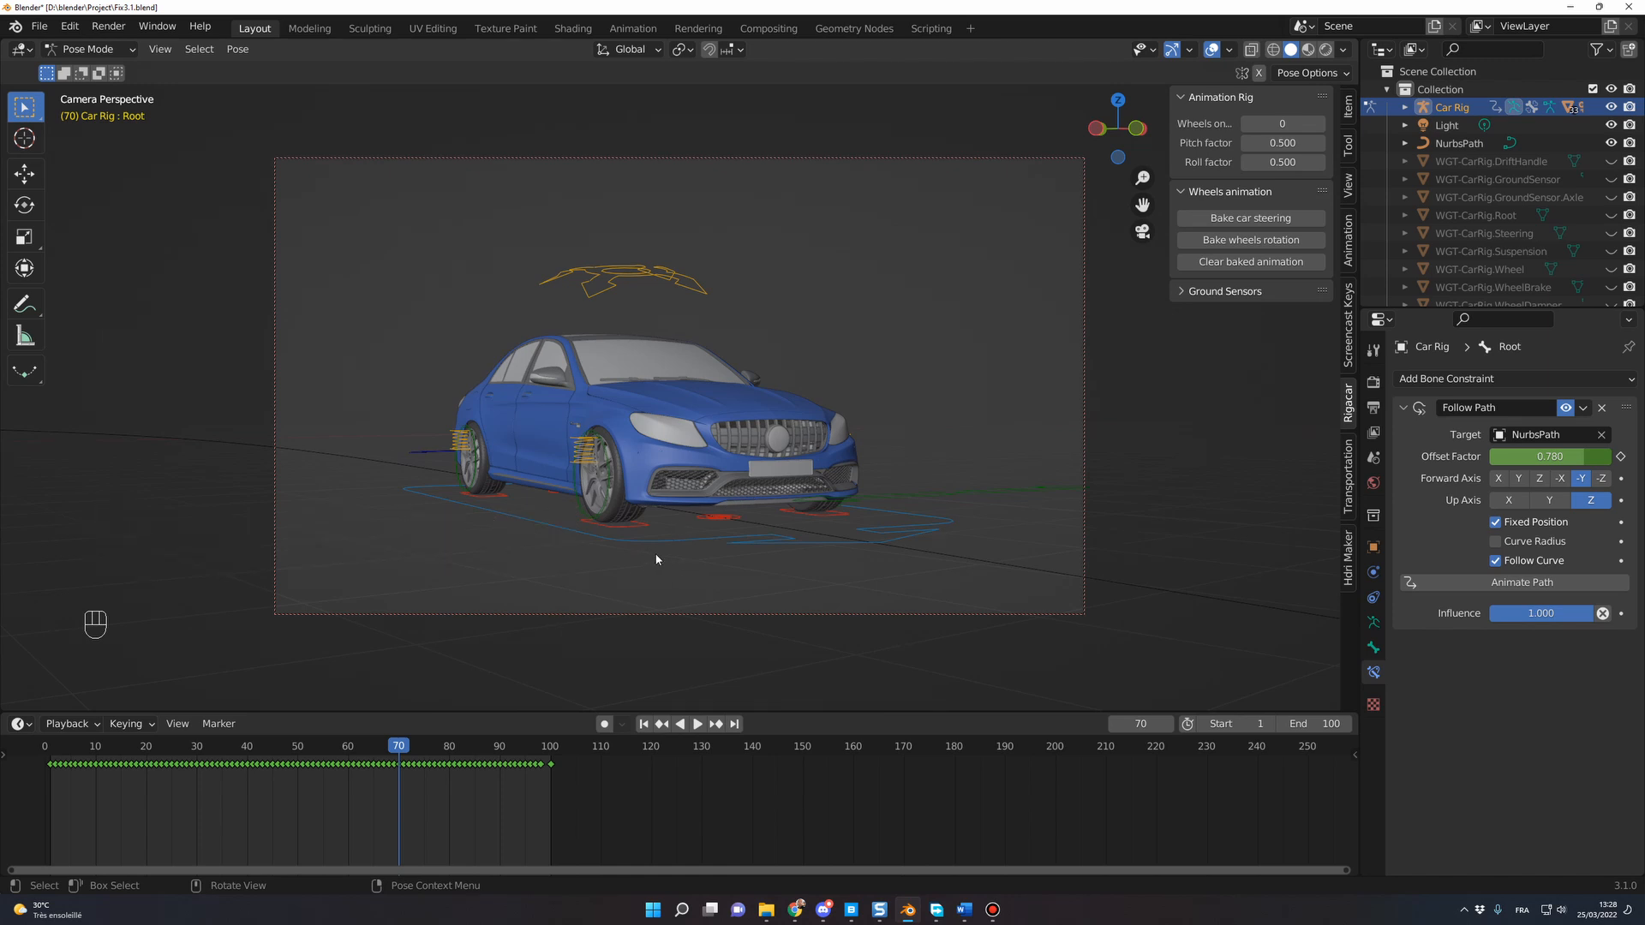
mouse_move(673, 557)
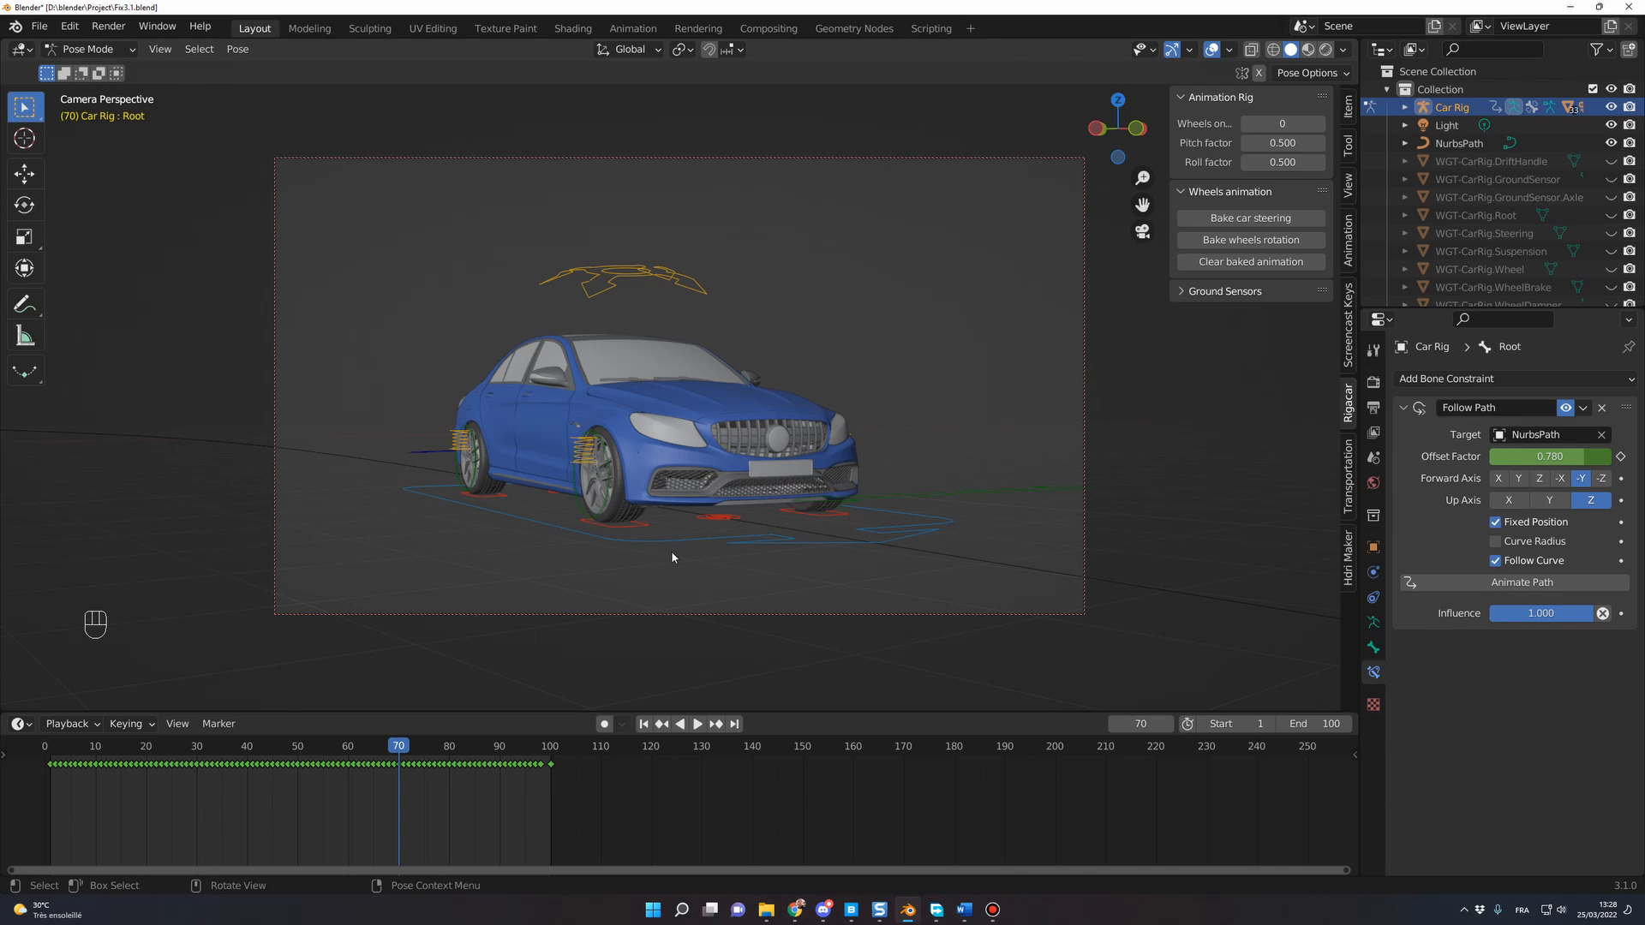
mouse_move(649, 511)
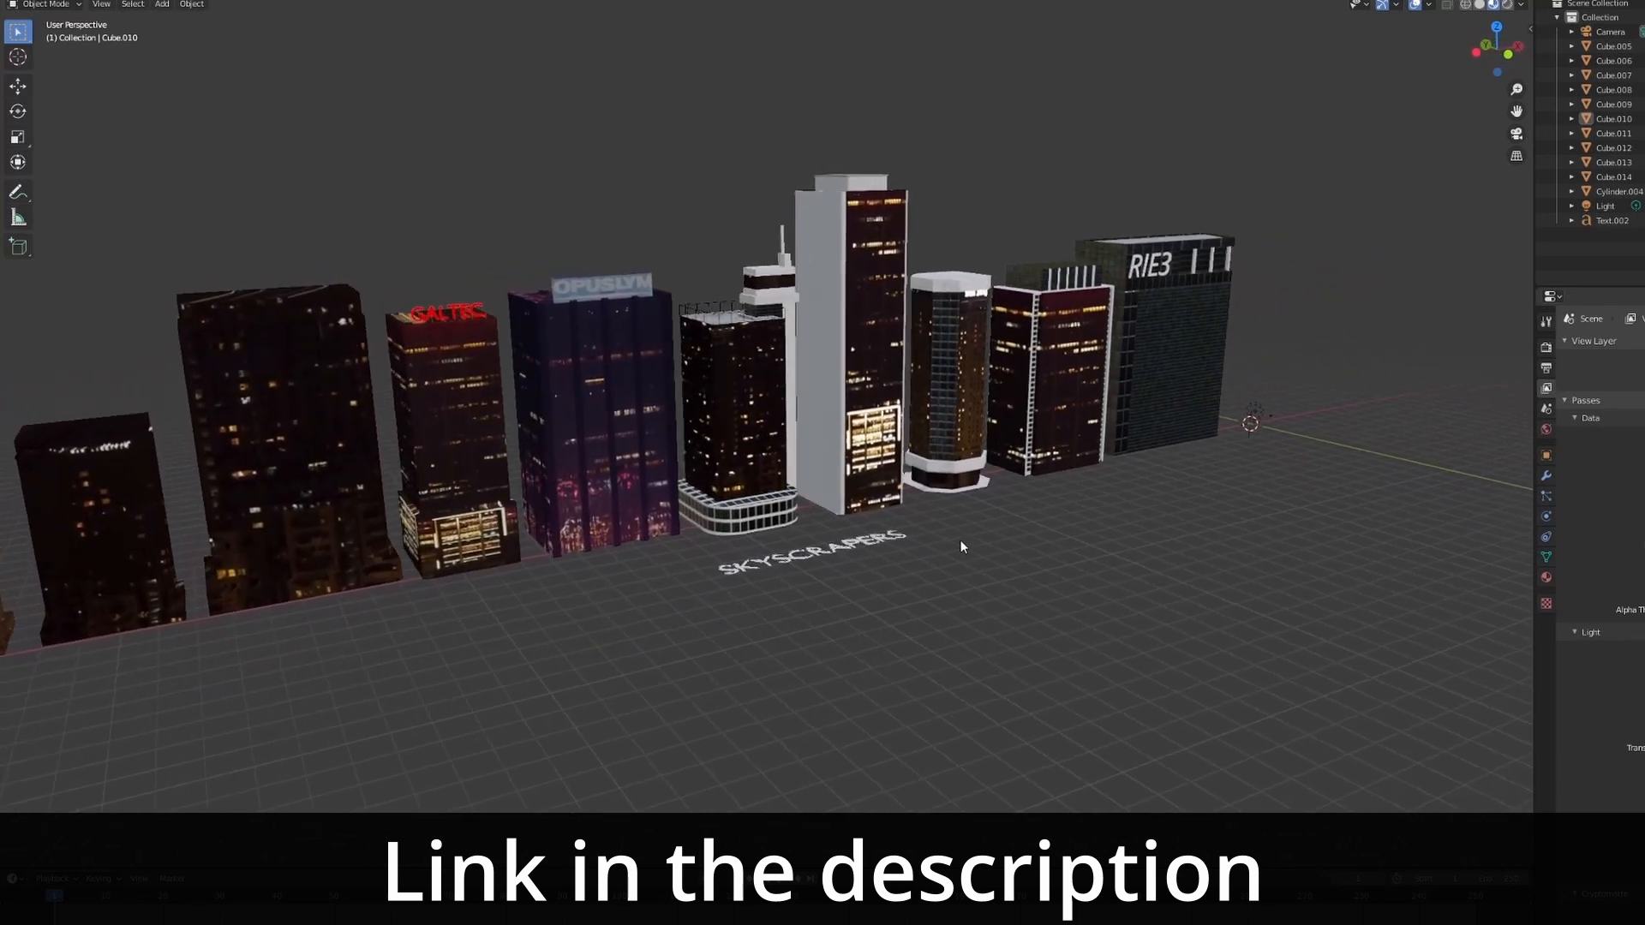
Step: Select the RIE3 skyscraper block in the night-time skyscrapers scene
left_click(348, 9)
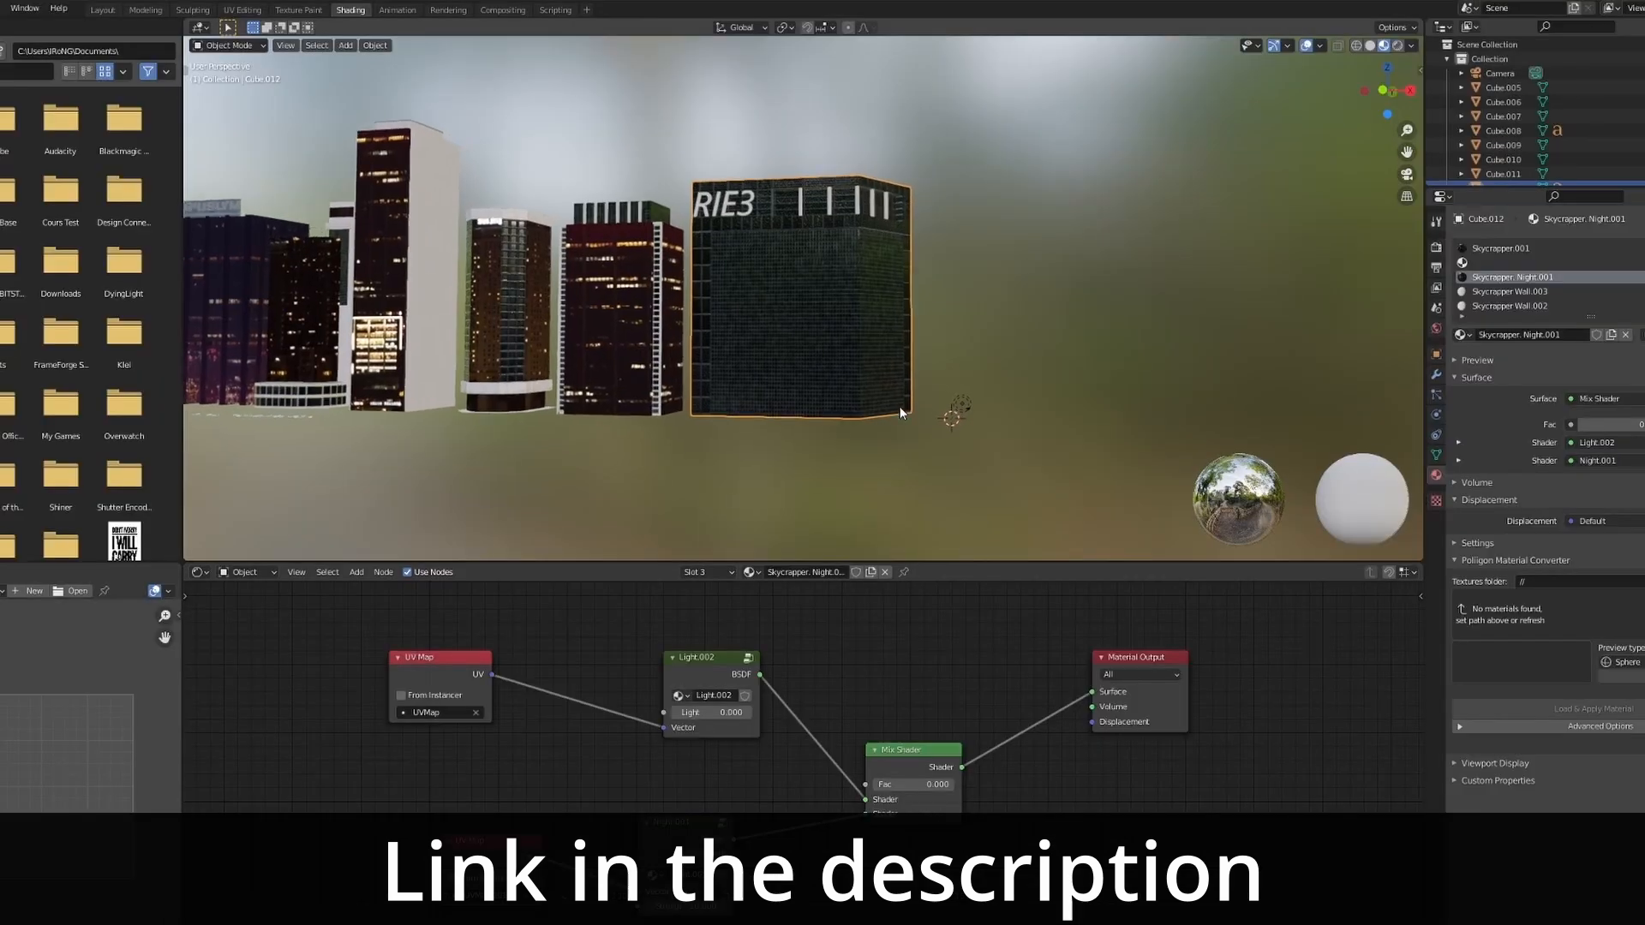